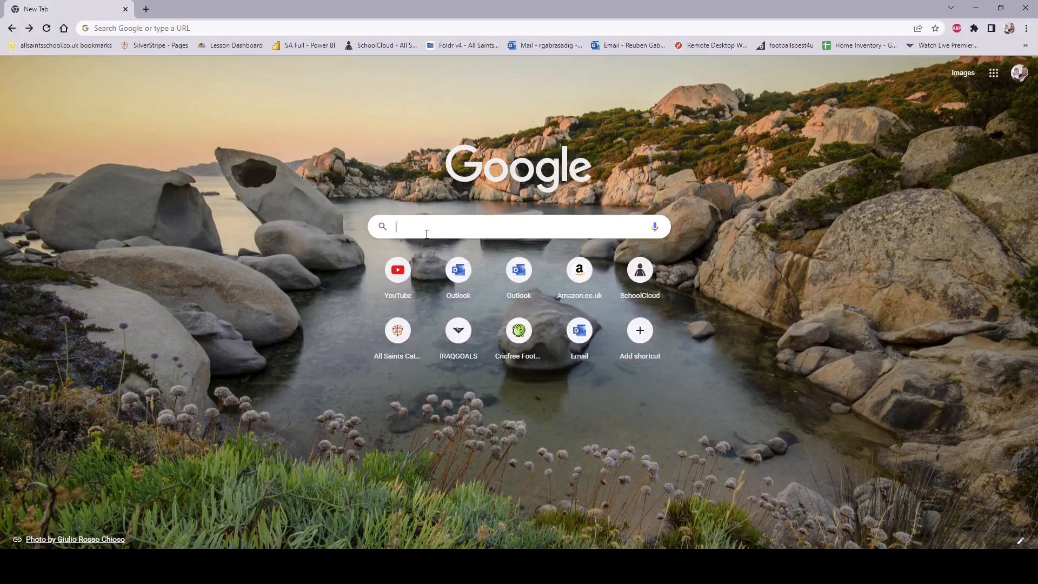
Search Google for 'bromcom' and open the Bromcom MIS Login result
{"action": "type", "text": "bromcom"}
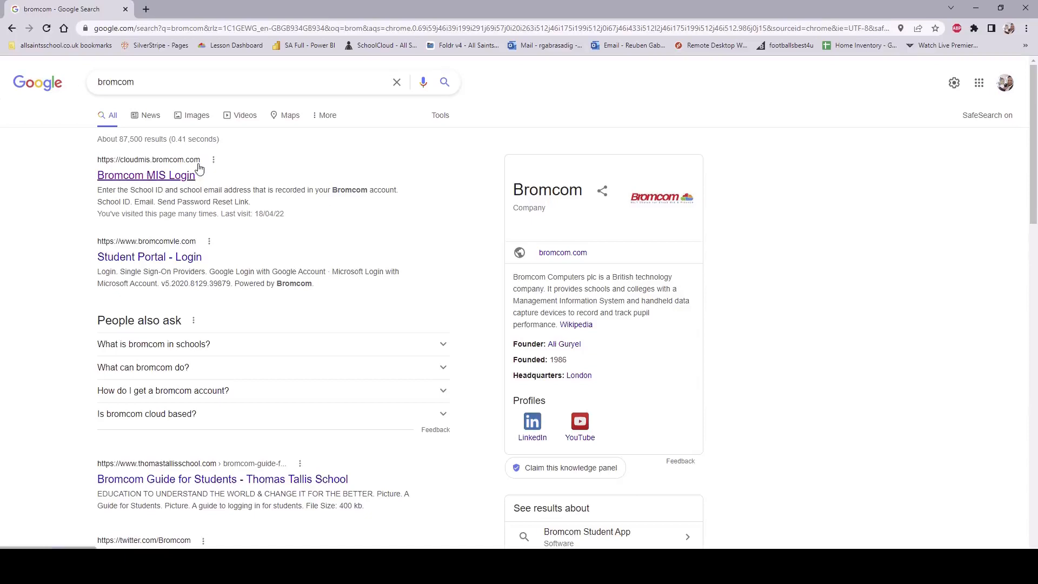
{"action": "mouse_move", "coordinate": [156, 183]}
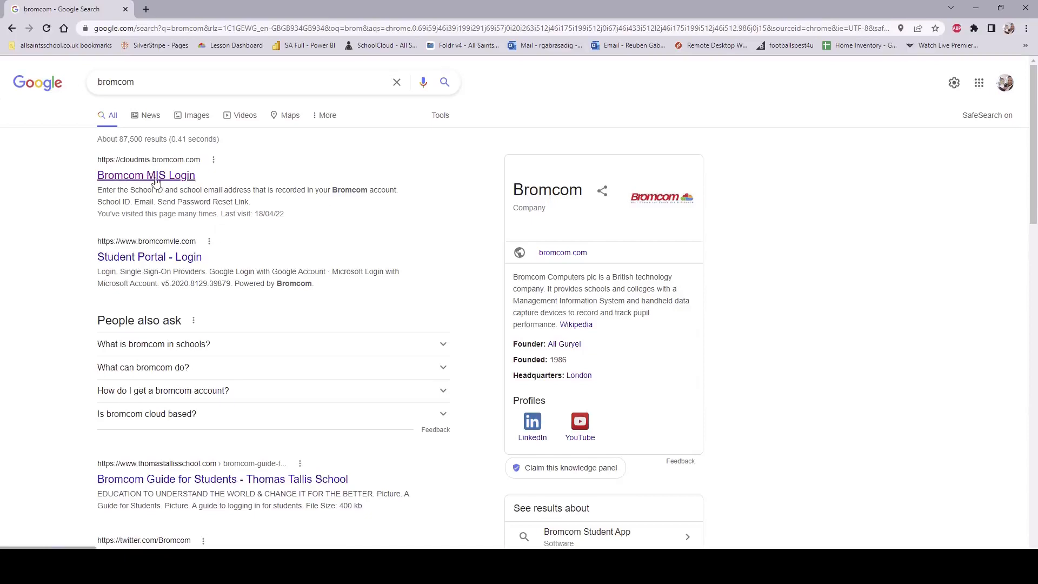
{"action": "left_click", "coordinate": [146, 175]}
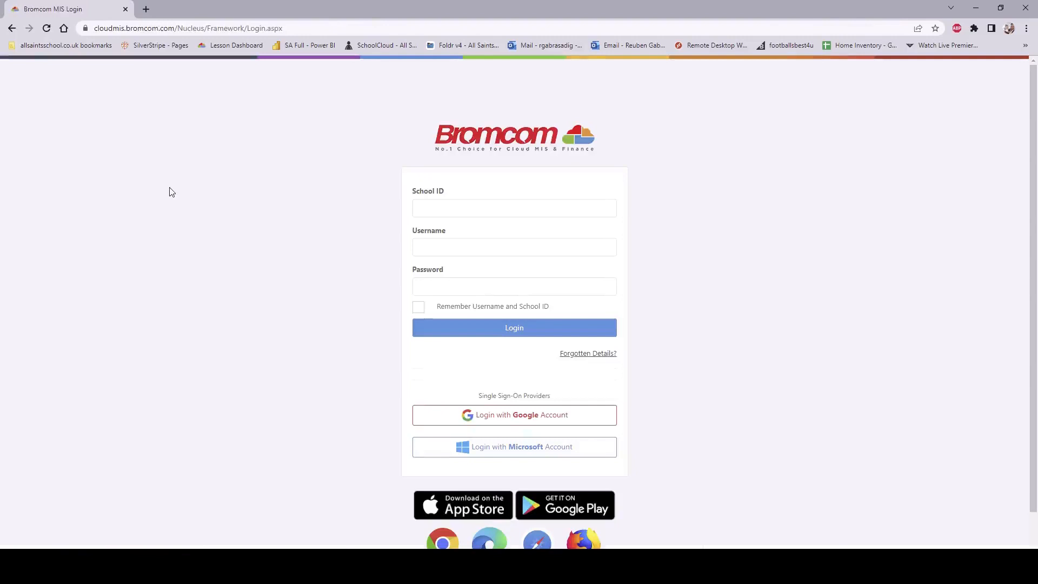
Log in to Bromcom MIS using the Google account option
{"action": "left_click", "coordinate": [513, 207]}
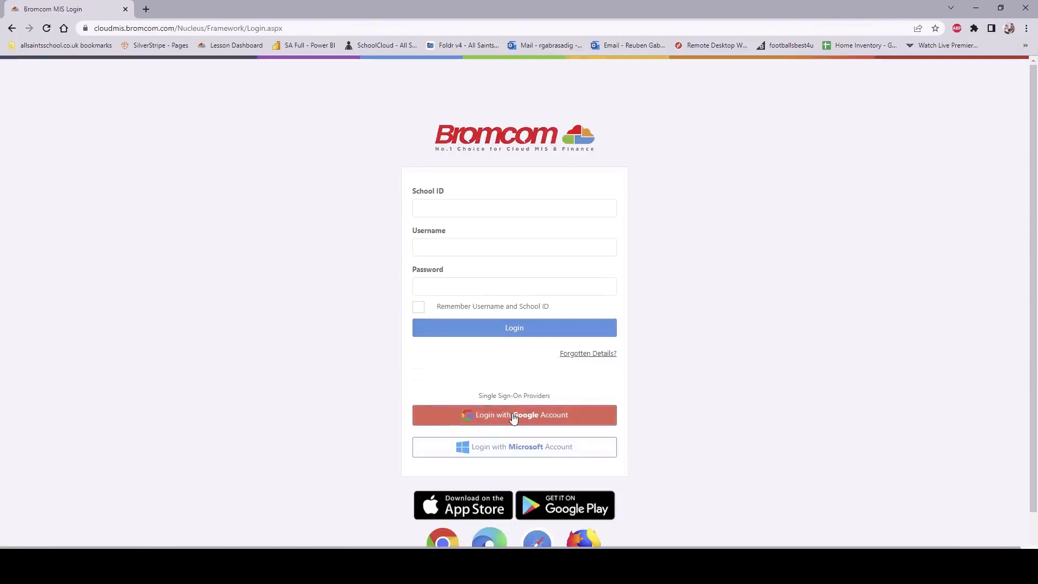
{"action": "mouse_move", "coordinate": [514, 407]}
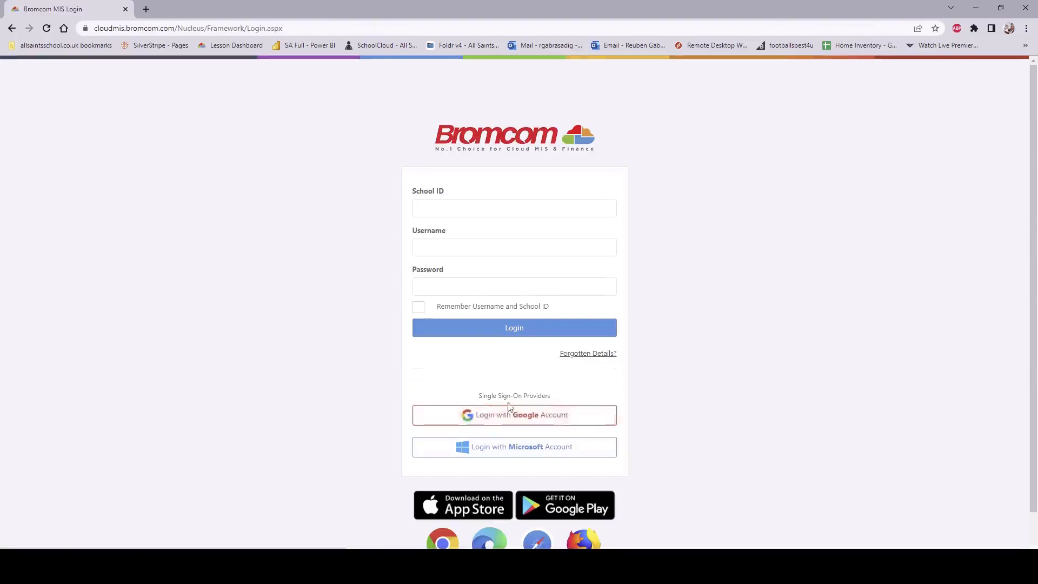
{"action": "left_click", "coordinate": [513, 415]}
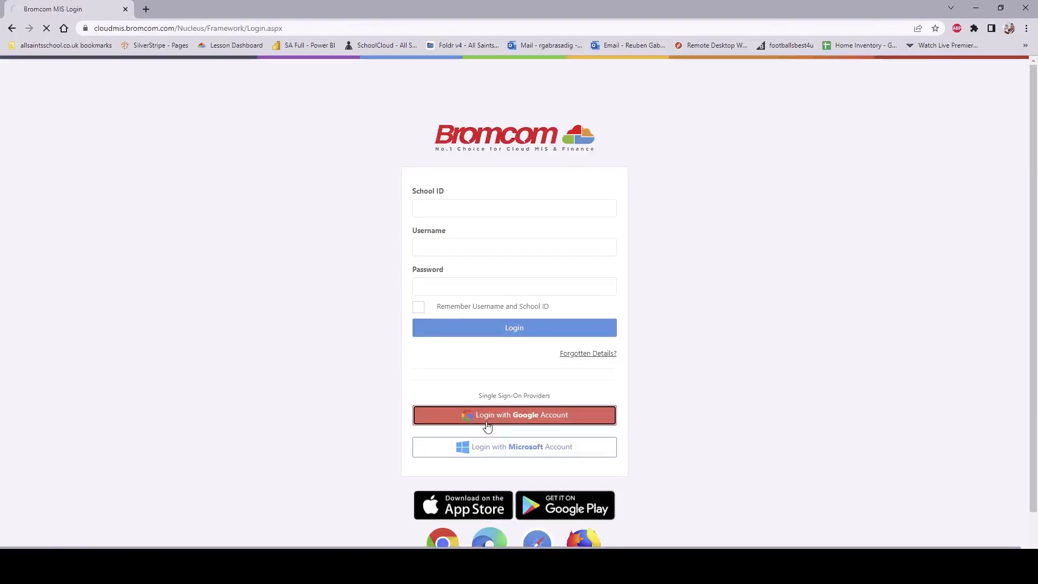
{"action": "left_click", "coordinate": [513, 415]}
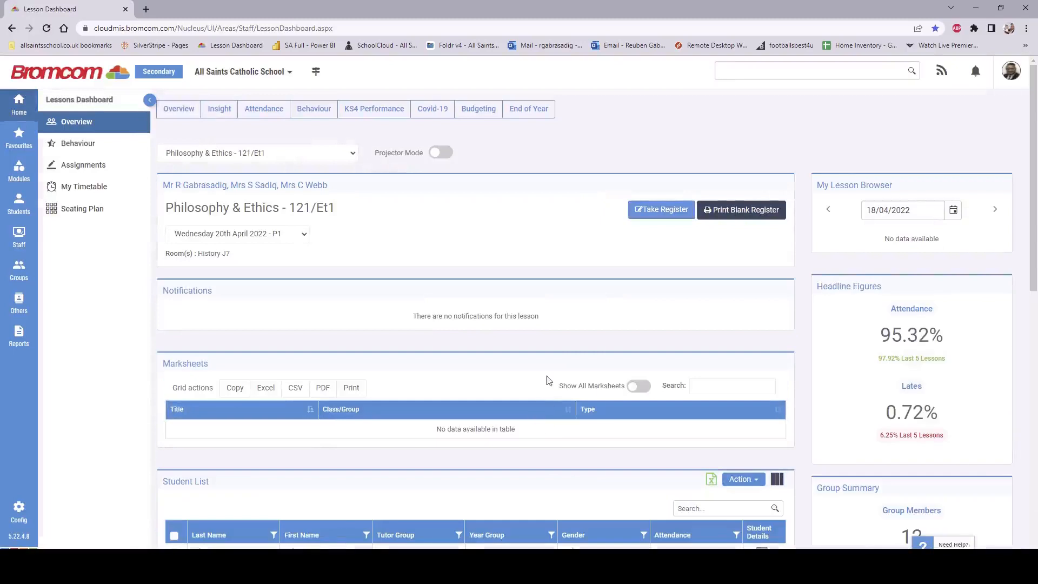
{"action": "mouse_move", "coordinate": [952, 228]}
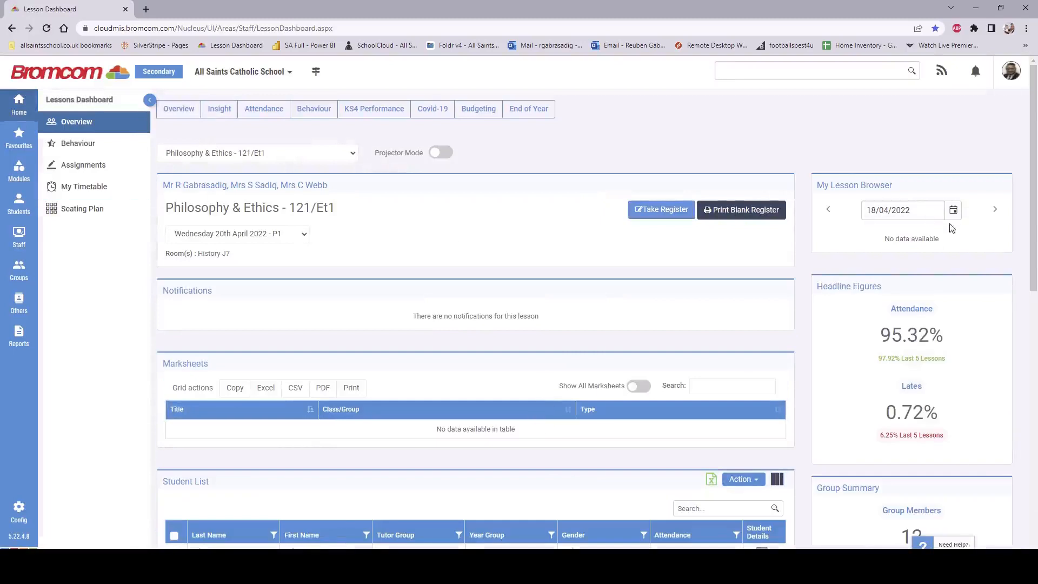
Select 19/04/2022, choose the 132/Et1 Humanities J3 lesson, and take its register
{"action": "left_click", "coordinate": [900, 210]}
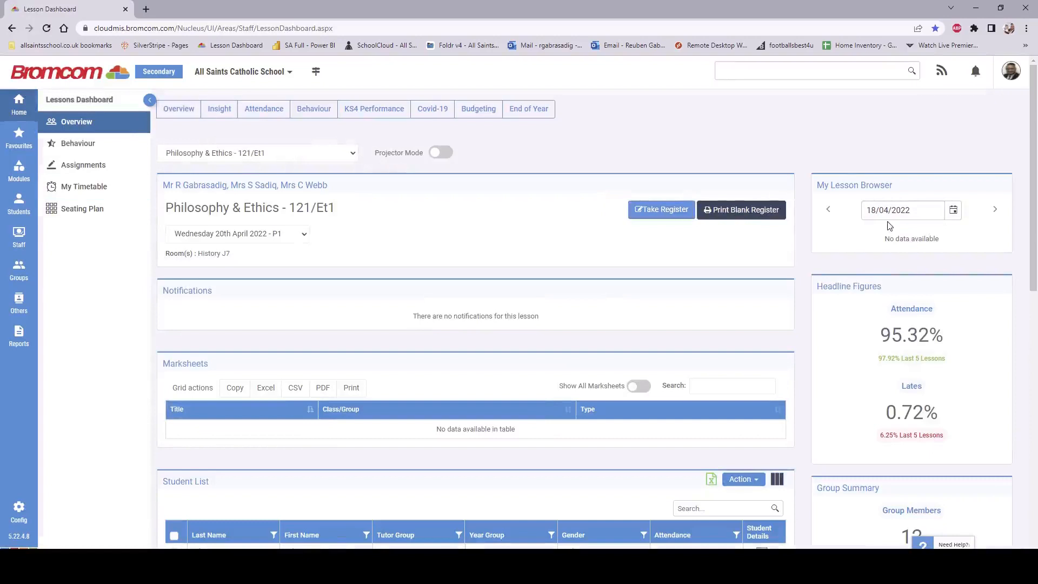
{"action": "mouse_move", "coordinate": [917, 232]}
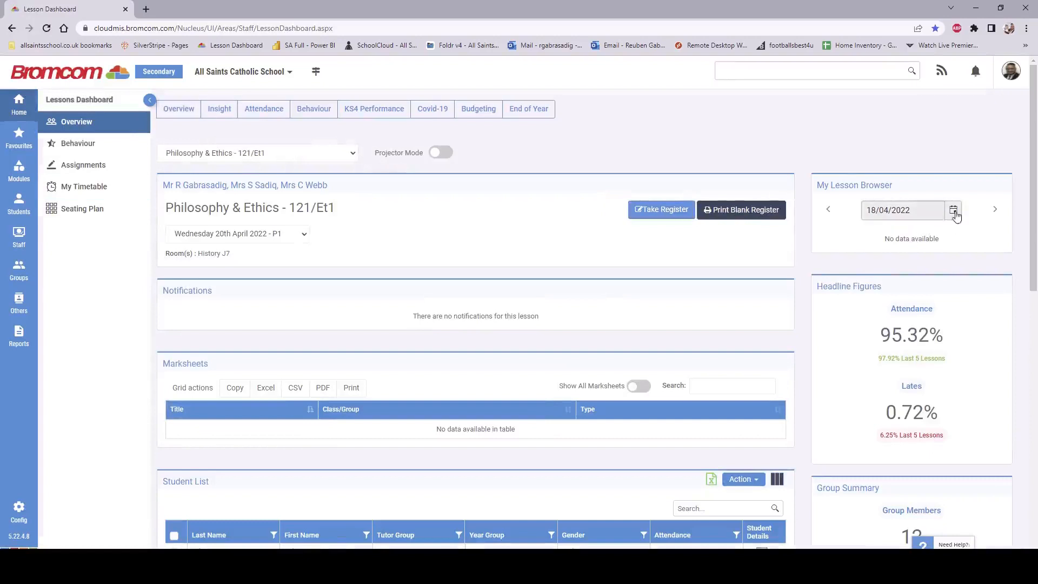
{"action": "left_click", "coordinate": [994, 209]}
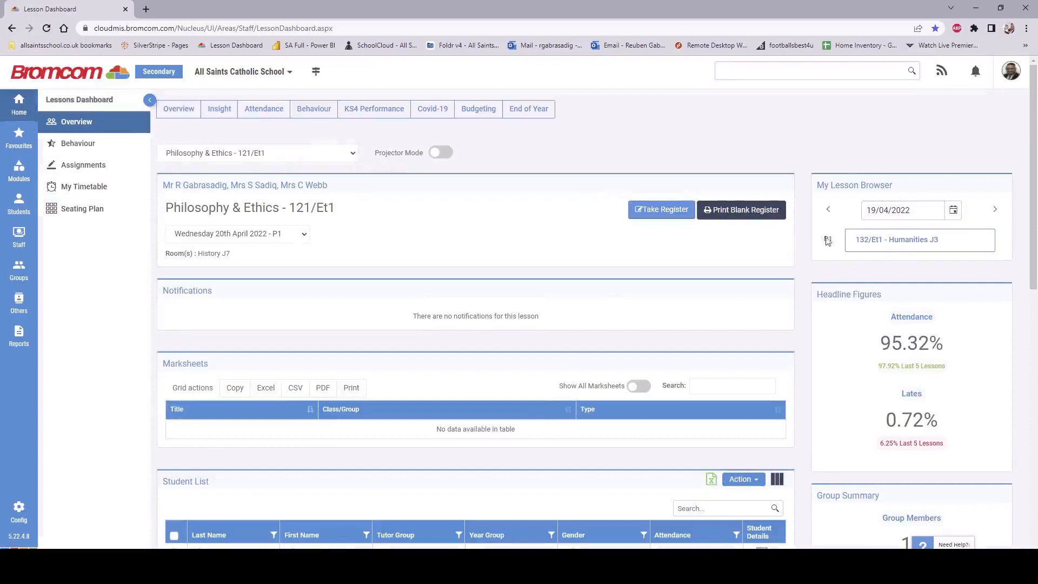
{"action": "mouse_move", "coordinate": [878, 251]}
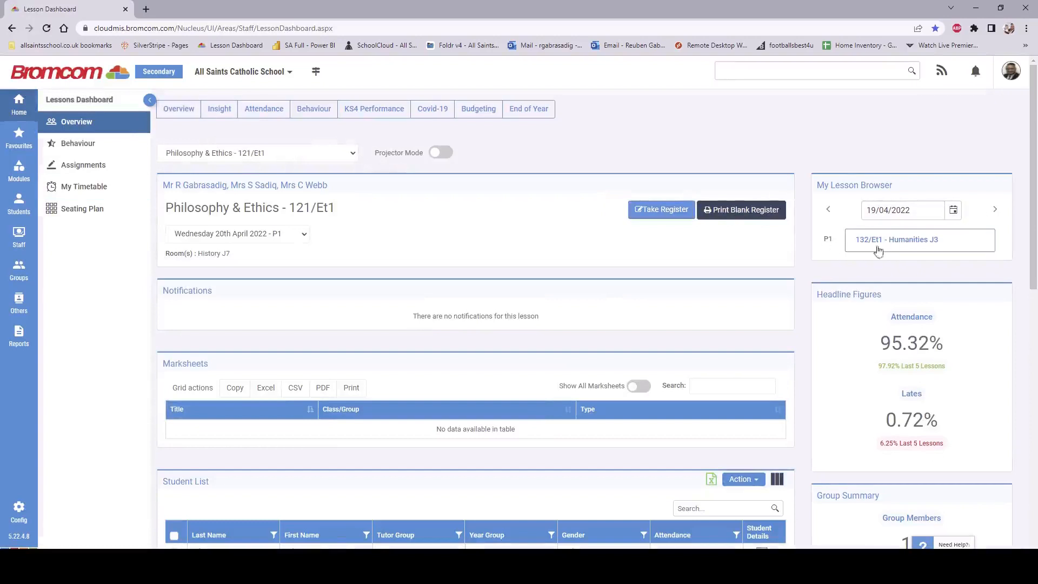
{"action": "left_click", "coordinate": [895, 239]}
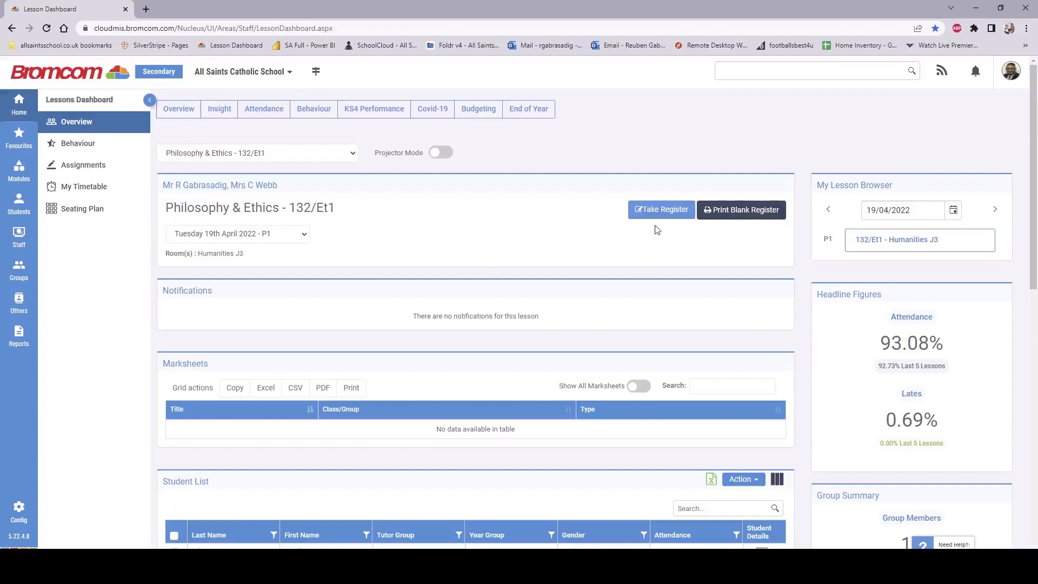
{"action": "left_click", "coordinate": [660, 209]}
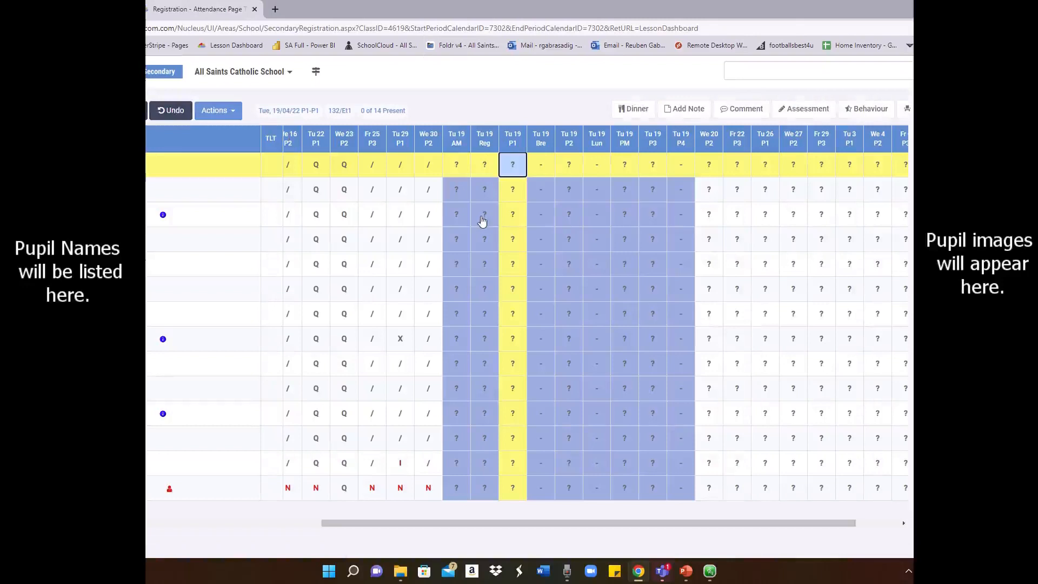
{"action": "mouse_move", "coordinate": [521, 136]}
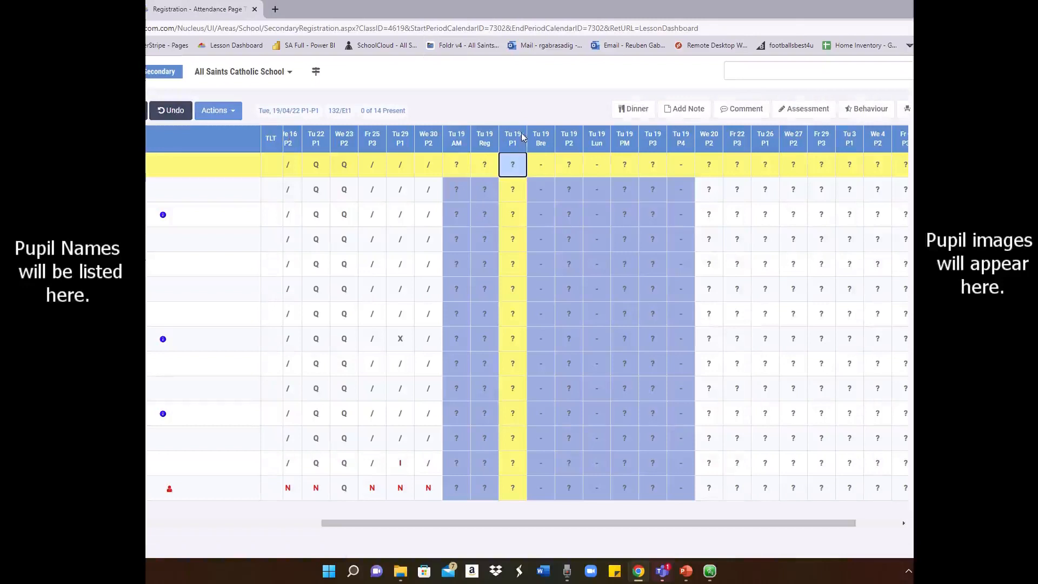
{"action": "mouse_move", "coordinate": [510, 219]}
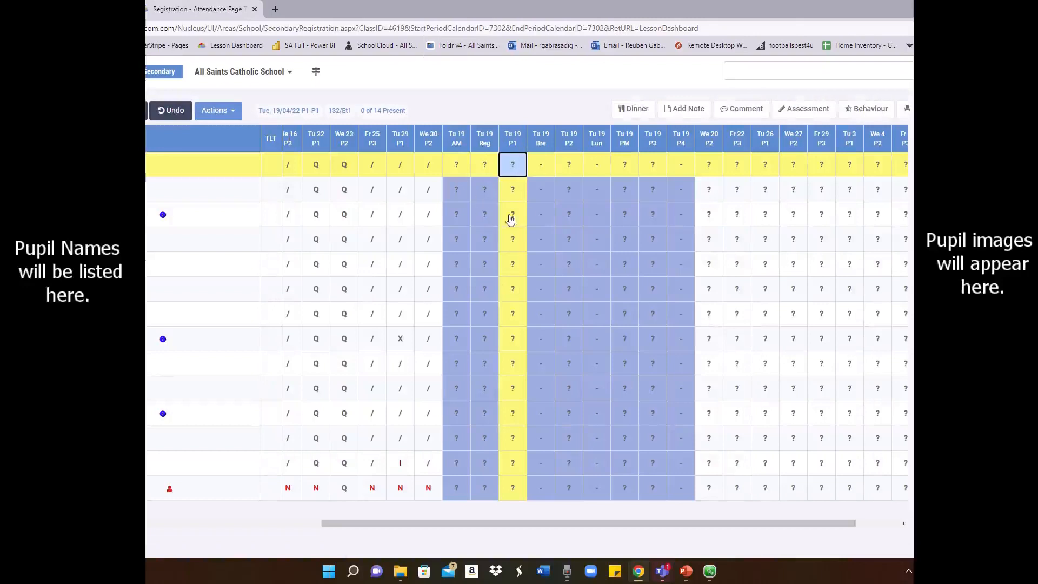
{"action": "mouse_move", "coordinate": [502, 162]}
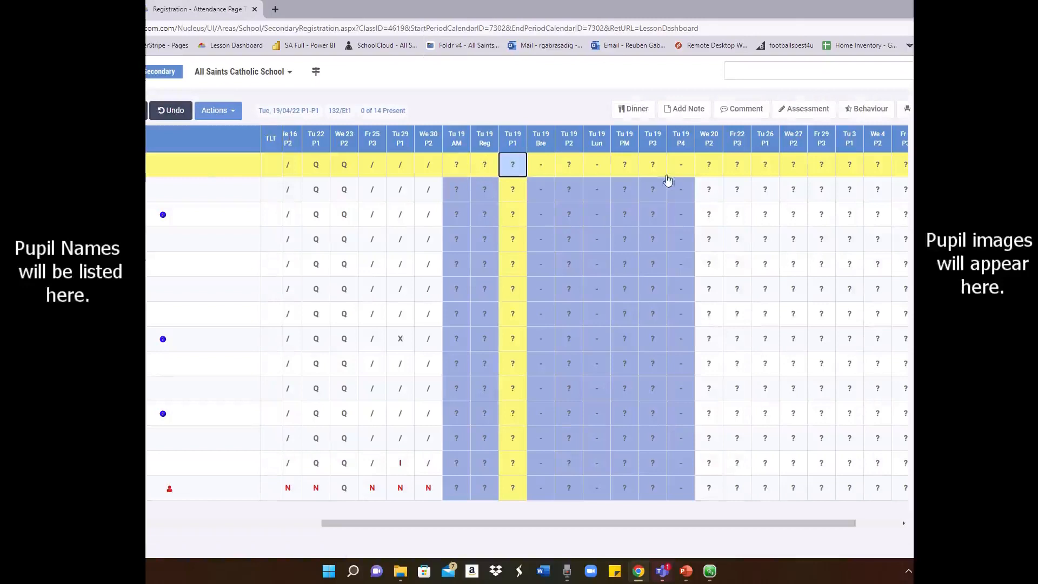
{"action": "mouse_move", "coordinate": [513, 172]}
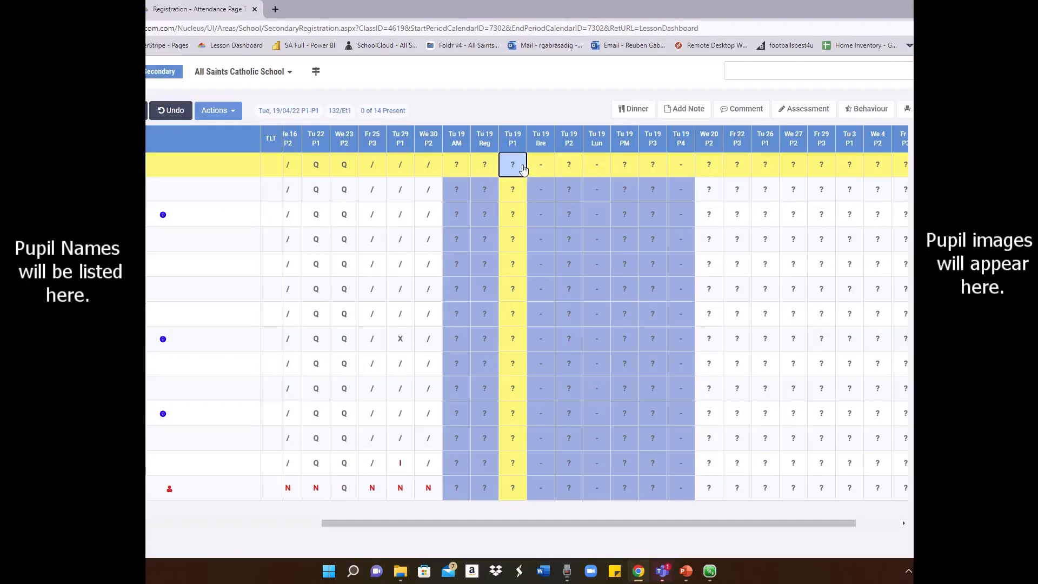
Enter '/' for the first pupil and 'N' for the second in the Tu 19 P1 column
{"action": "left_click", "coordinate": [512, 165]}
{"action": "type", "text": "/"}
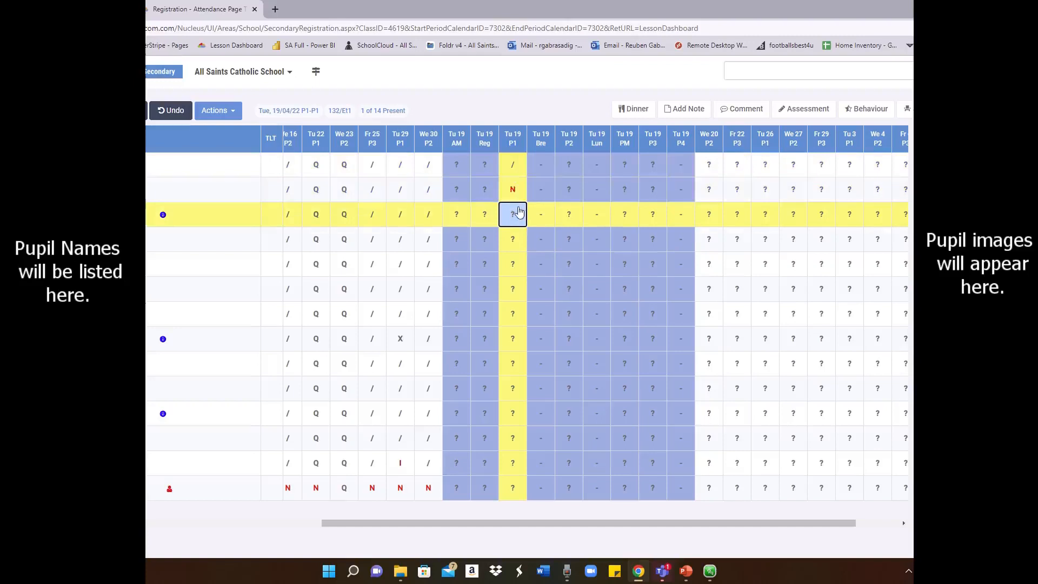
{"action": "left_click", "coordinate": [511, 214]}
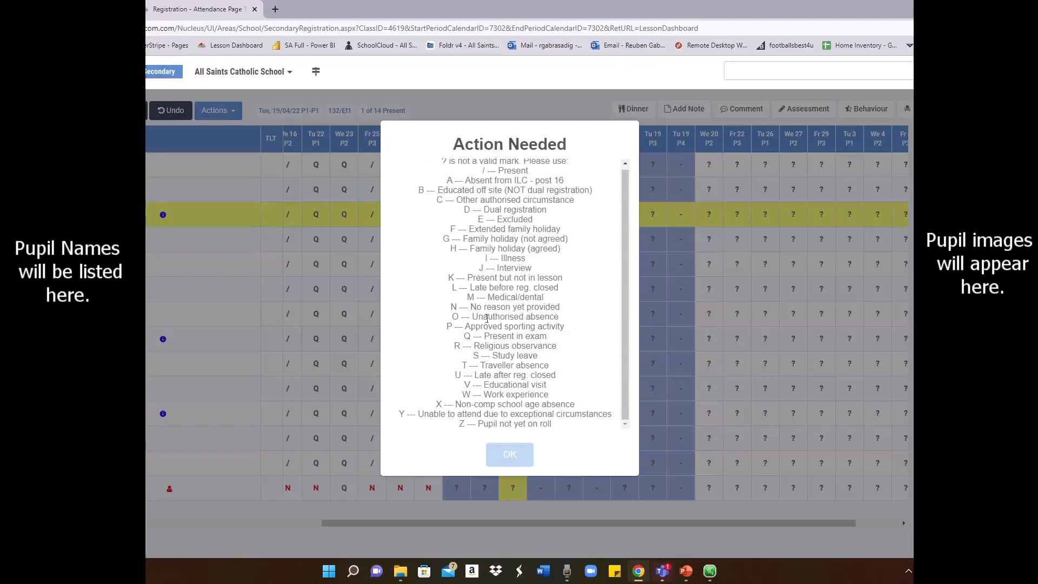
Dismiss the invalid-mark warning with OK and continue marking pupils present
{"action": "left_click", "coordinate": [509, 453]}
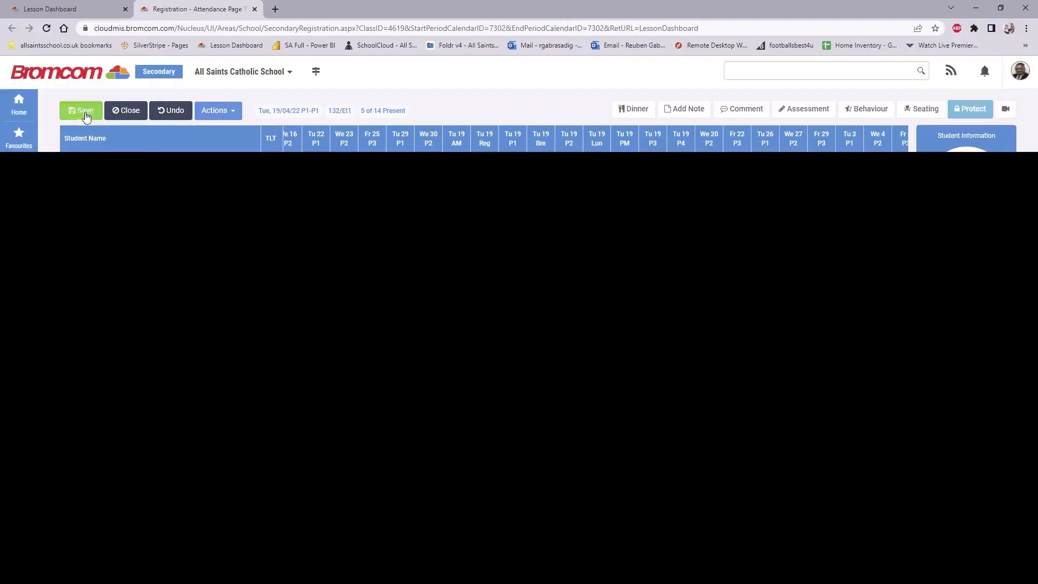
{"action": "mouse_move", "coordinate": [82, 110]}
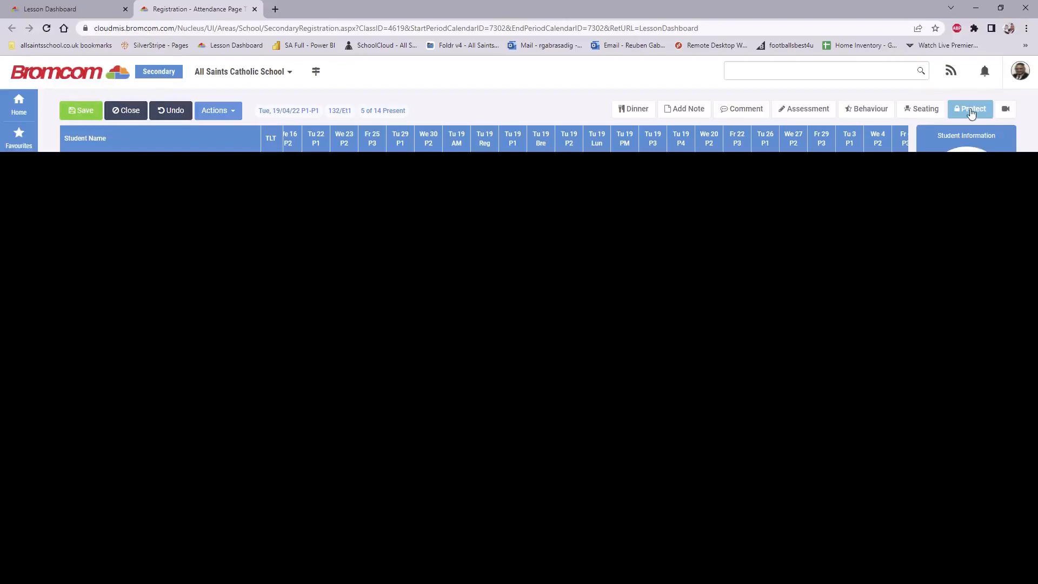
Protect the register, then undo the entered marks back to 0 of 14 present
{"action": "left_click", "coordinate": [969, 108]}
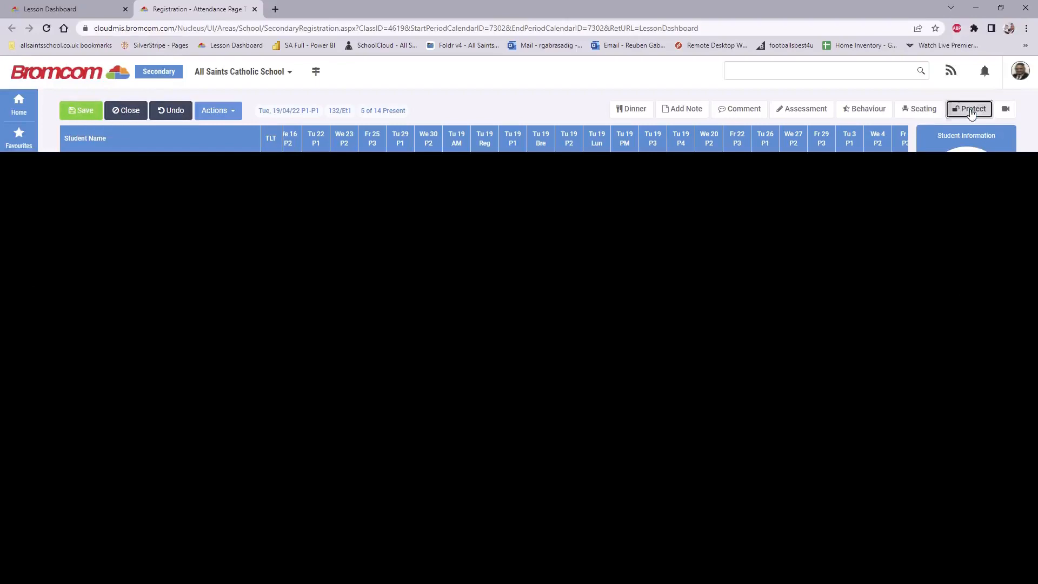
{"action": "left_click", "coordinate": [969, 109]}
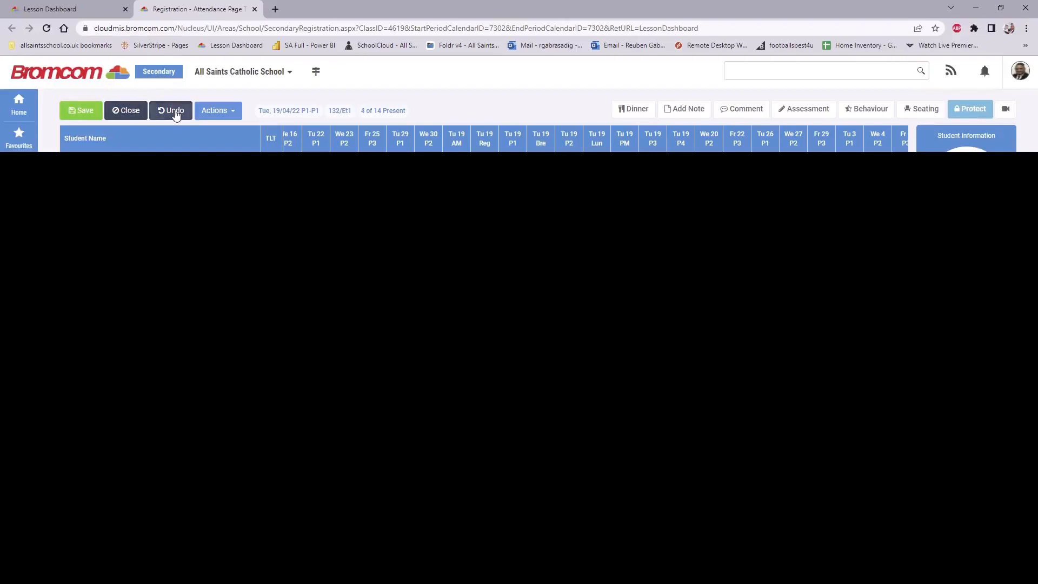
{"action": "left_click", "coordinate": [171, 109]}
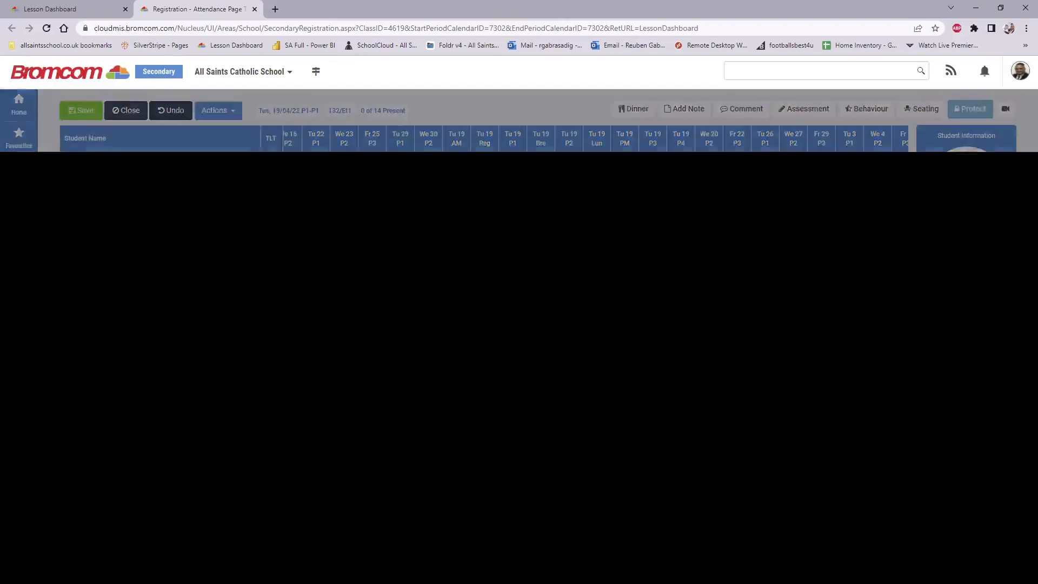